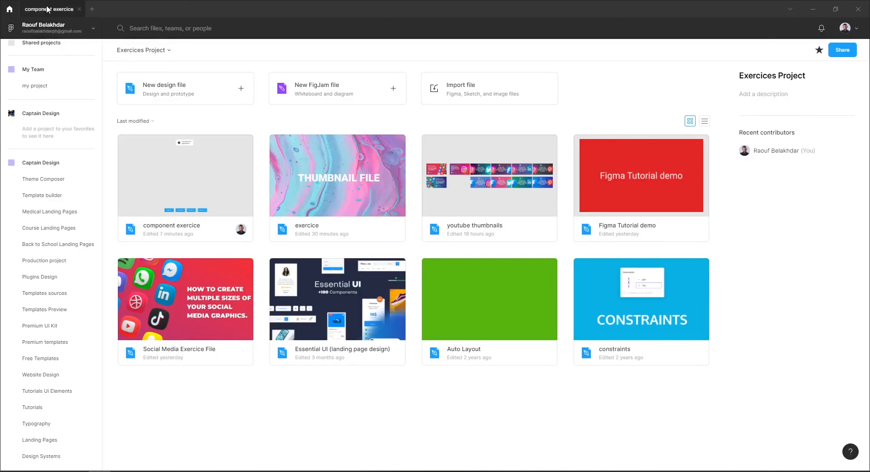
Open the component exercice file and show its team libraries list from the Assets panel
double_click(185, 175)
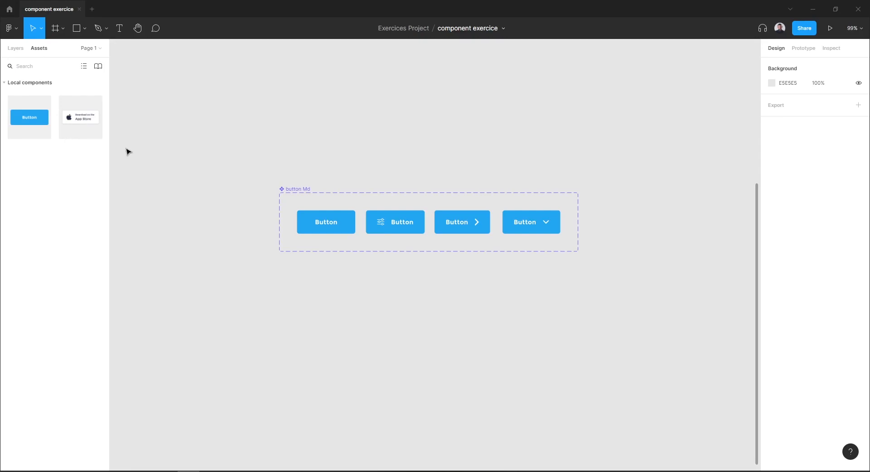
mouse_move(127, 77)
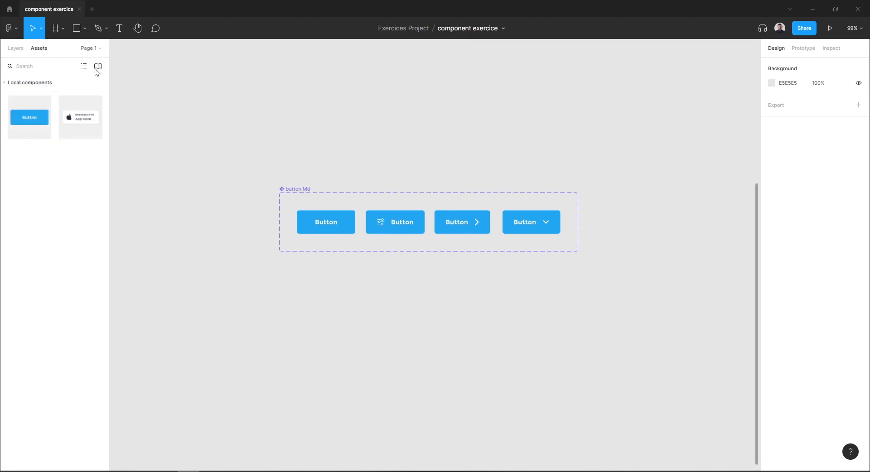
mouse_move(98, 66)
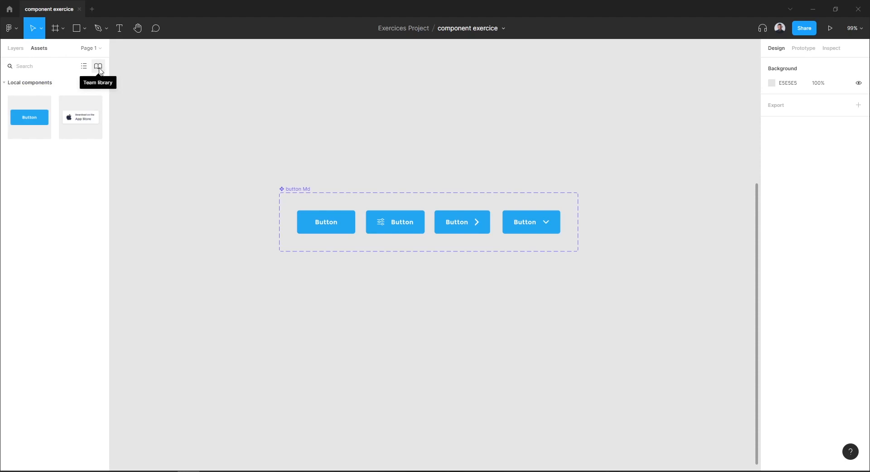
left_click(98, 66)
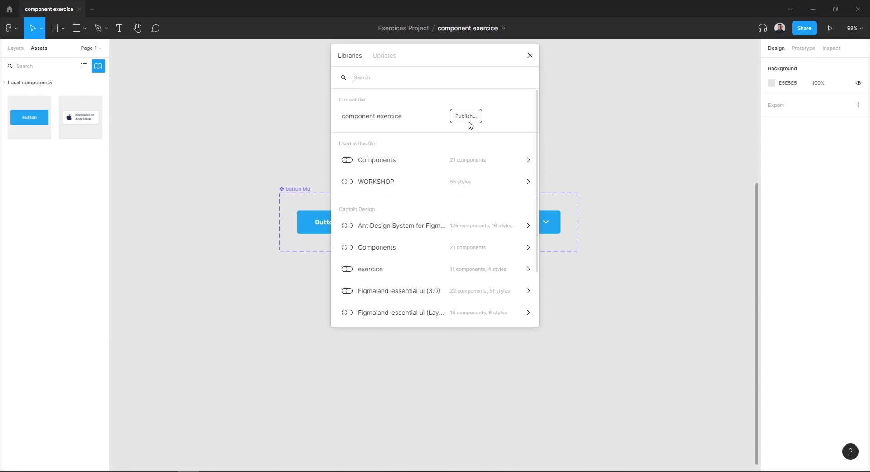
Publish button Store and button Md as a library, then start a new tab
left_click(466, 116)
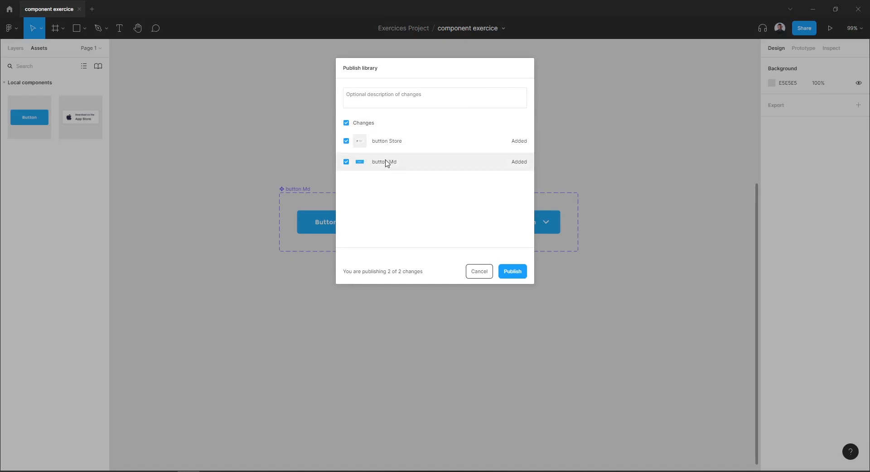
left_click(346, 161)
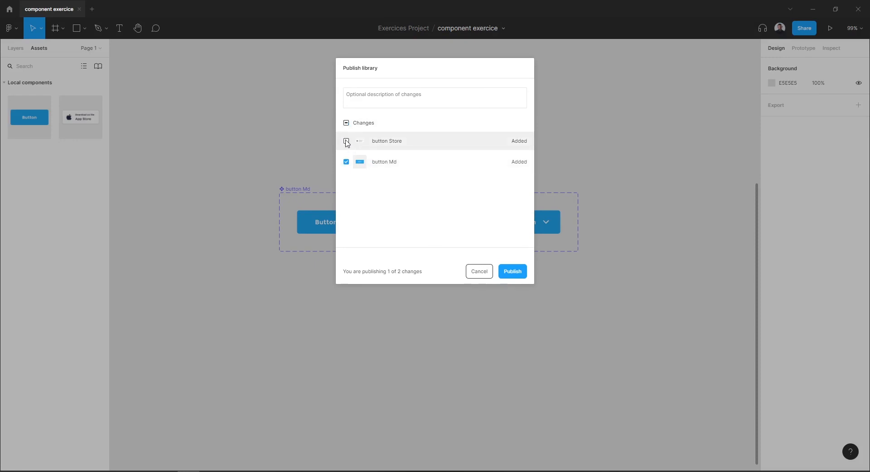
left_click(346, 141)
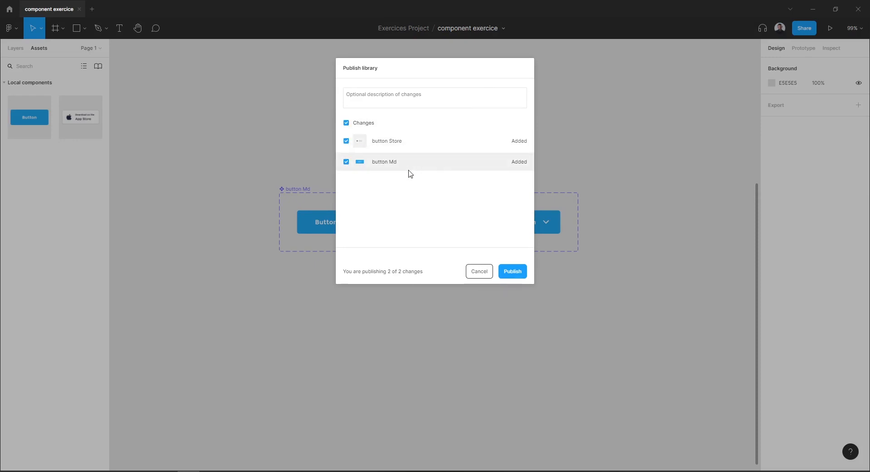
mouse_move(435, 201)
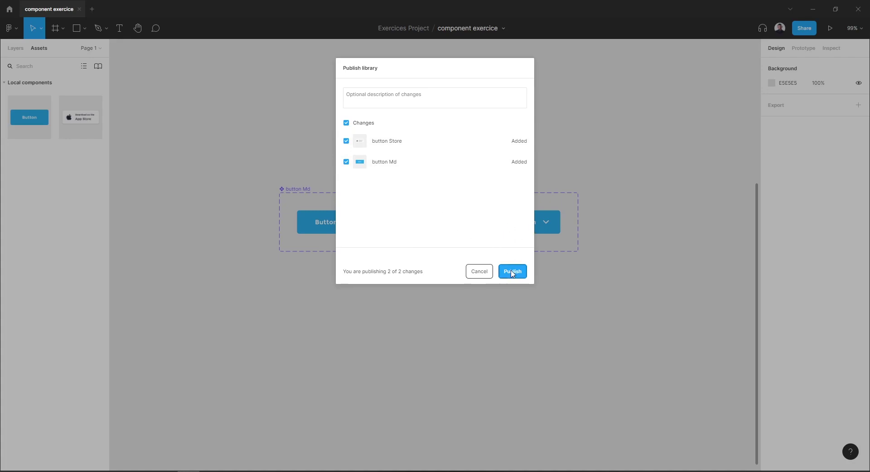
left_click(512, 271)
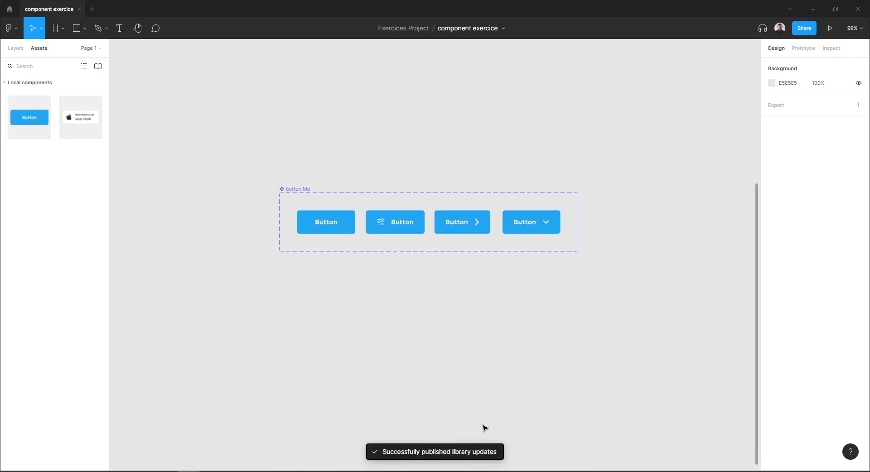
mouse_move(461, 390)
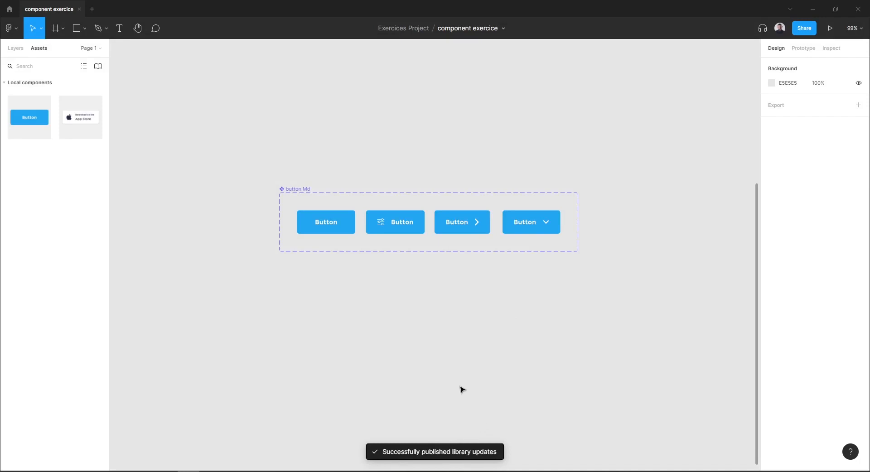
mouse_move(9, 10)
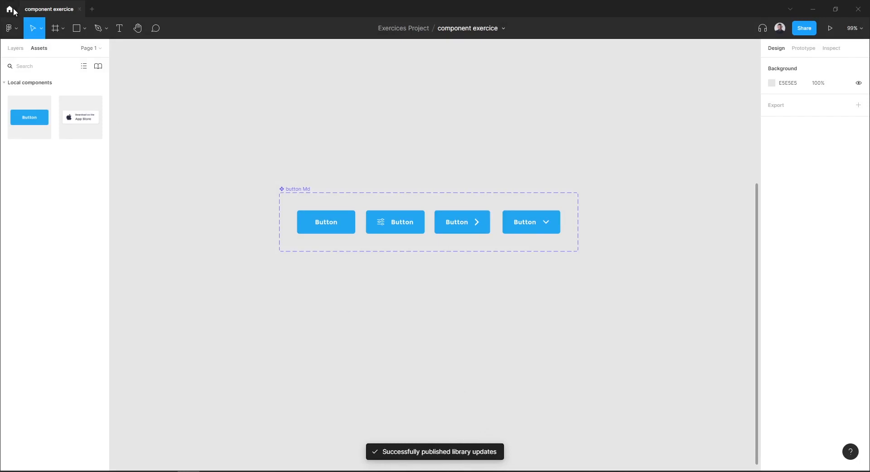
left_click(92, 9)
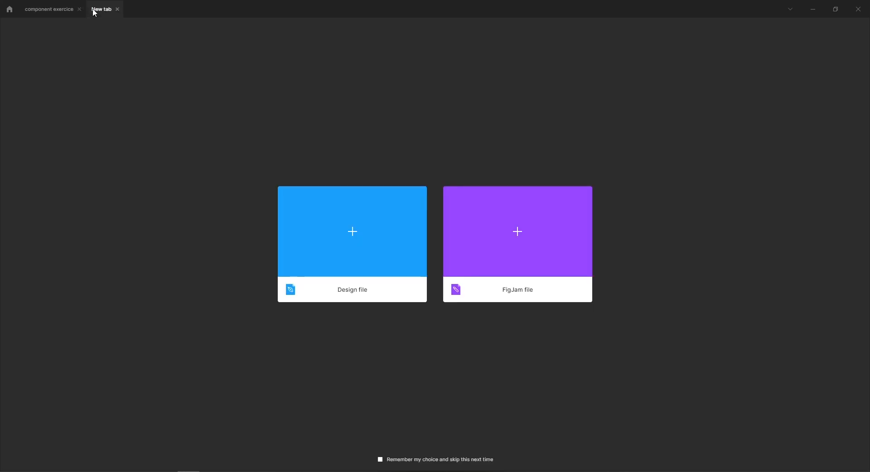
Create a new untitled design file and show its team libraries list from Assets
left_click(352, 231)
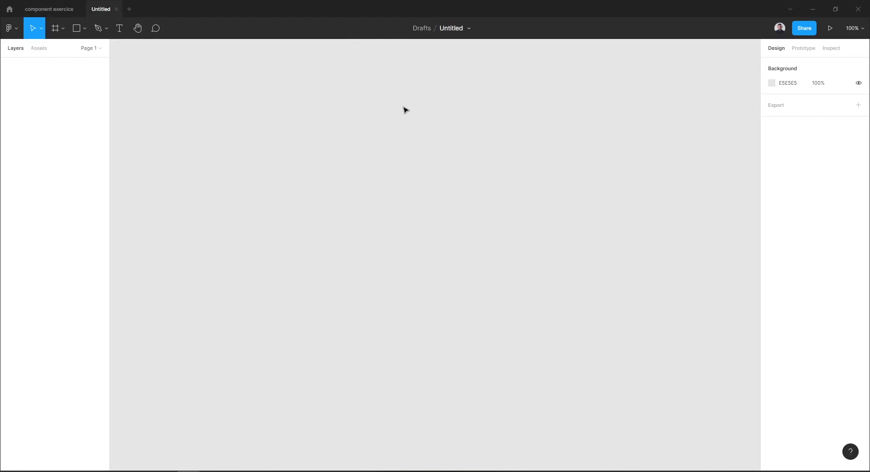
mouse_move(435, 105)
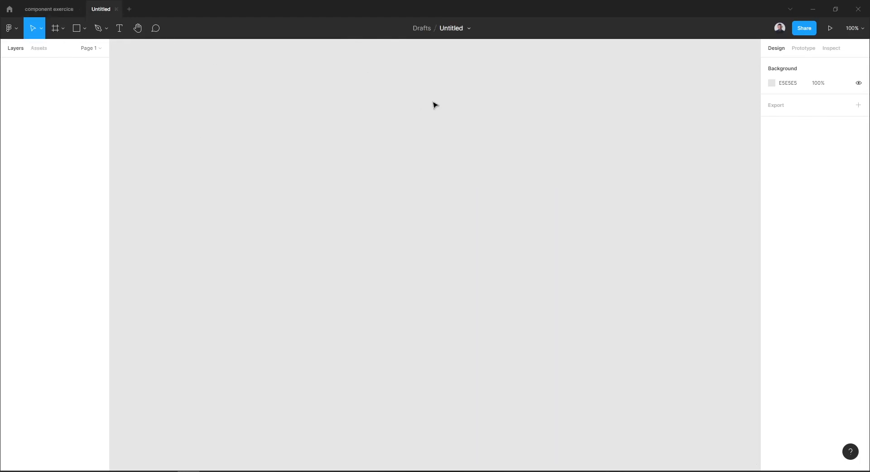
left_click(38, 48)
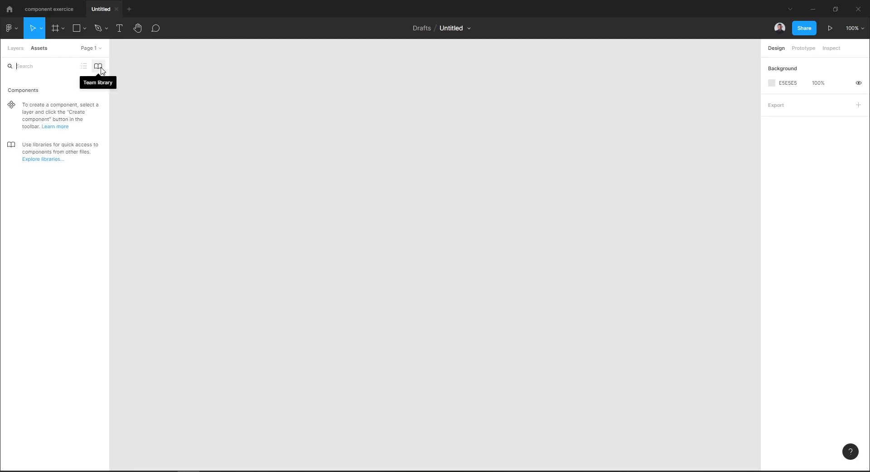
left_click(98, 67)
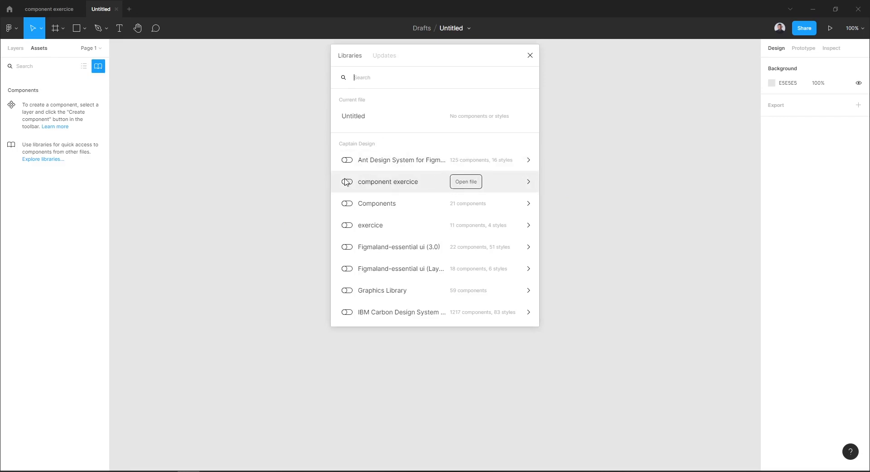
mouse_move(383, 186)
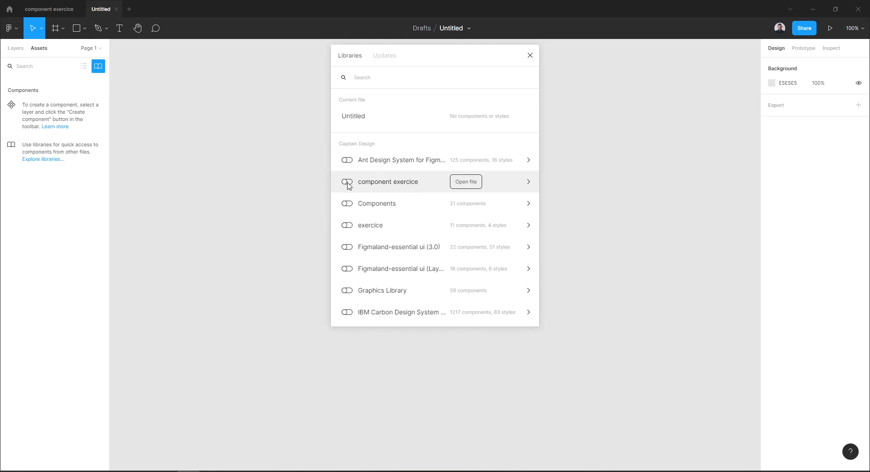
Enable the component exercice library in the untitled file, then return to the component exercice file
left_click(346, 182)
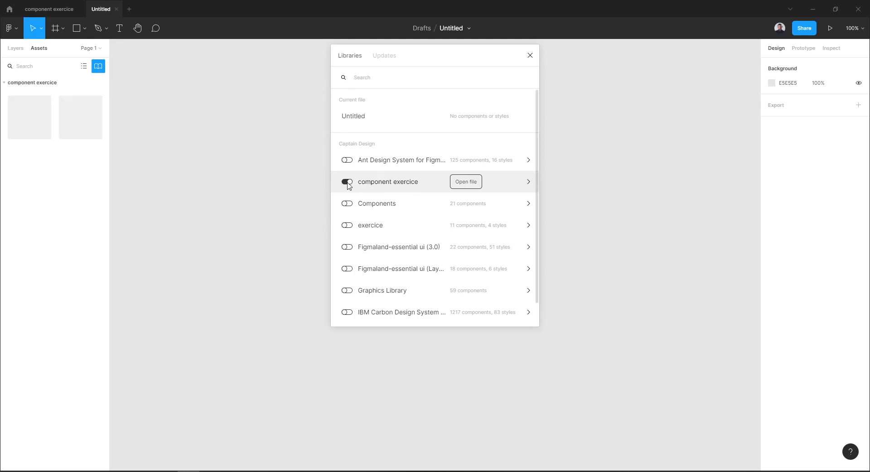
left_click(346, 181)
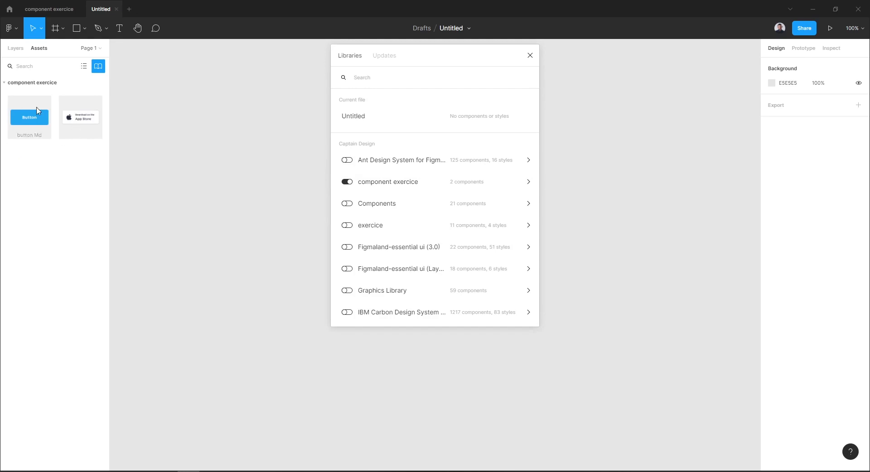
left_click(529, 54)
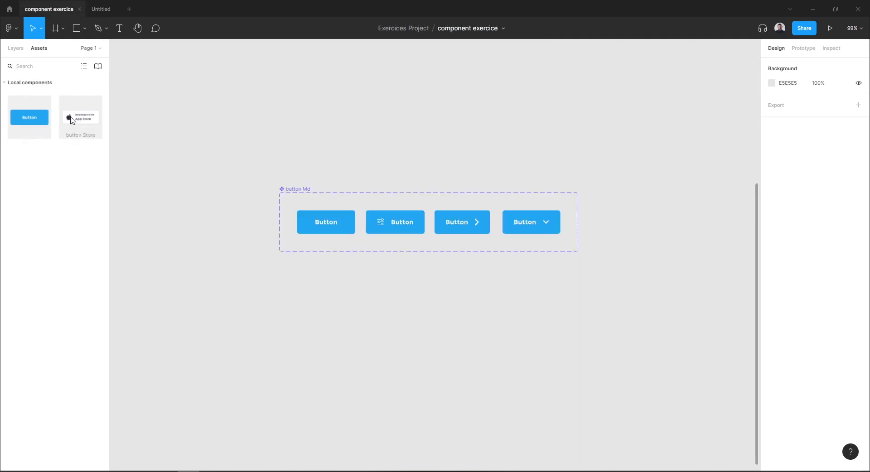
Back in the untitled file, drag the button Md library component onto the canvas
left_click(101, 9)
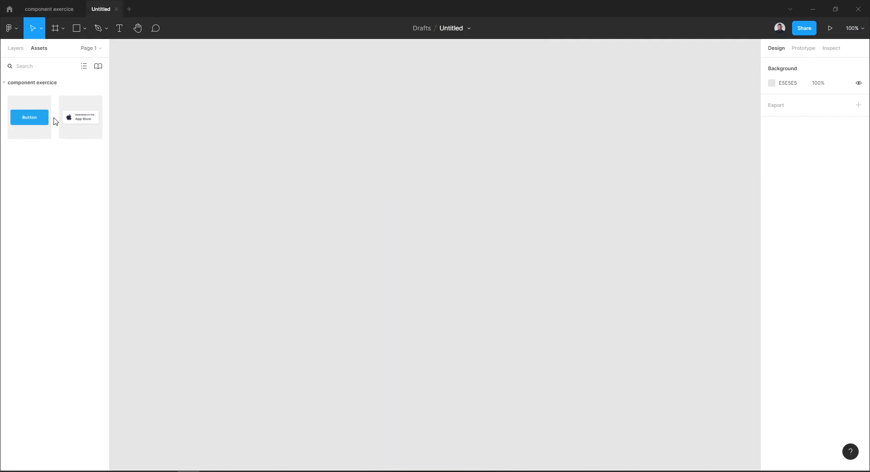
left_click_drag(29, 117, 193, 227)
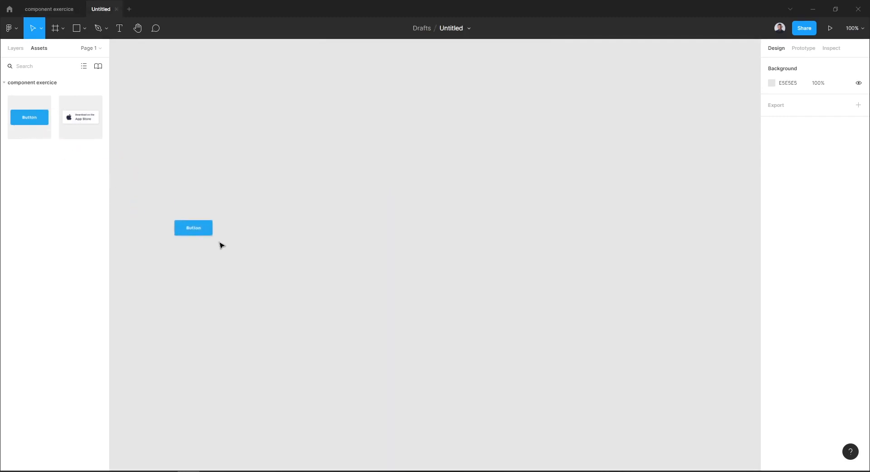
left_click(193, 228)
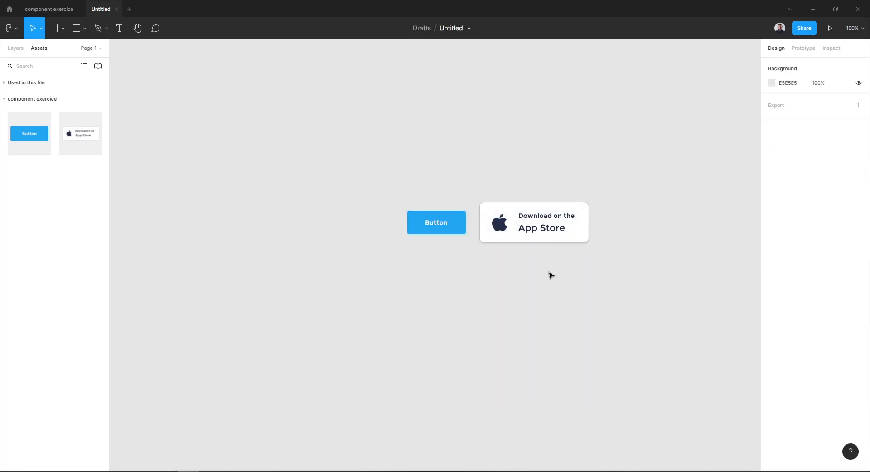
mouse_move(553, 278)
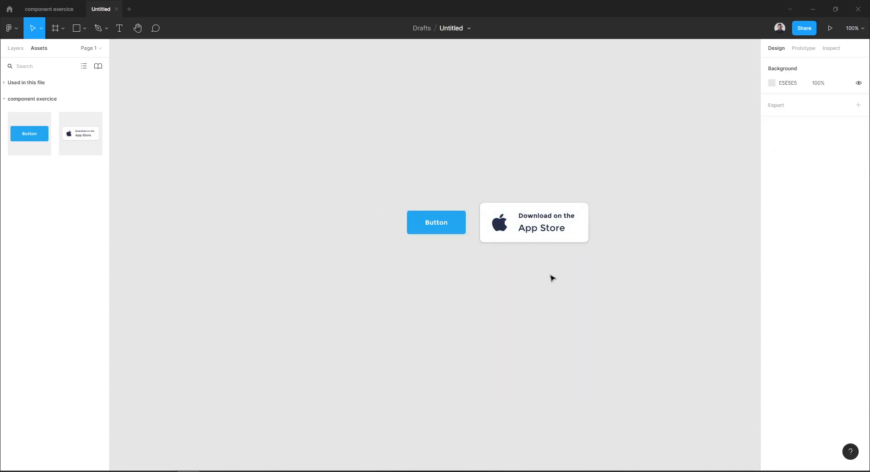